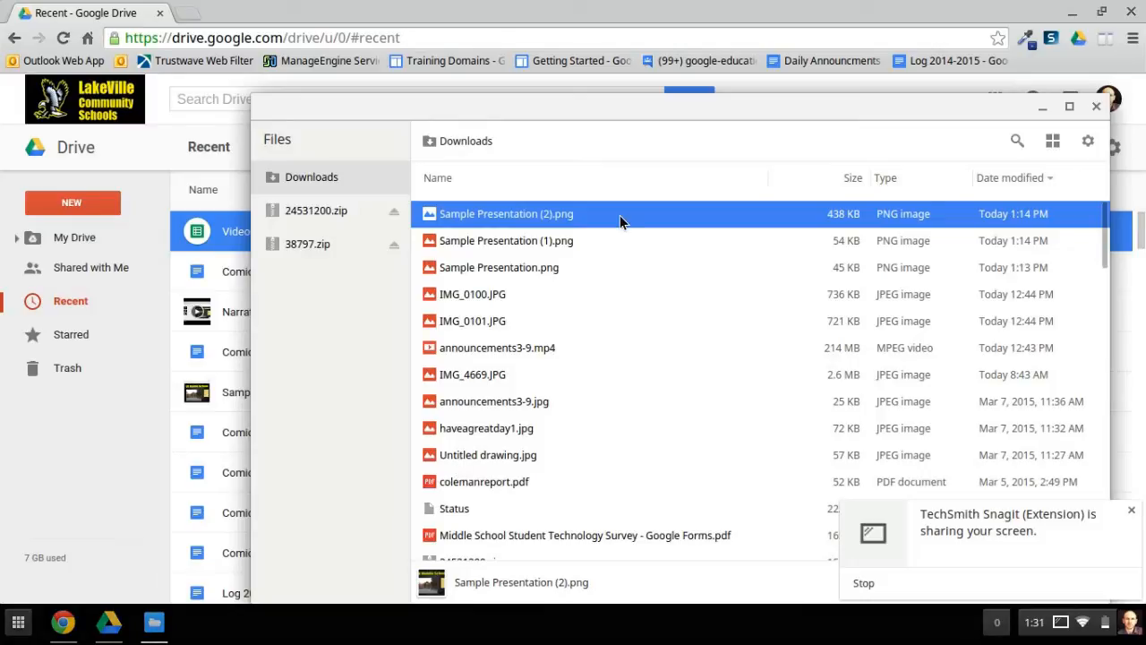
mouse_move(512, 265)
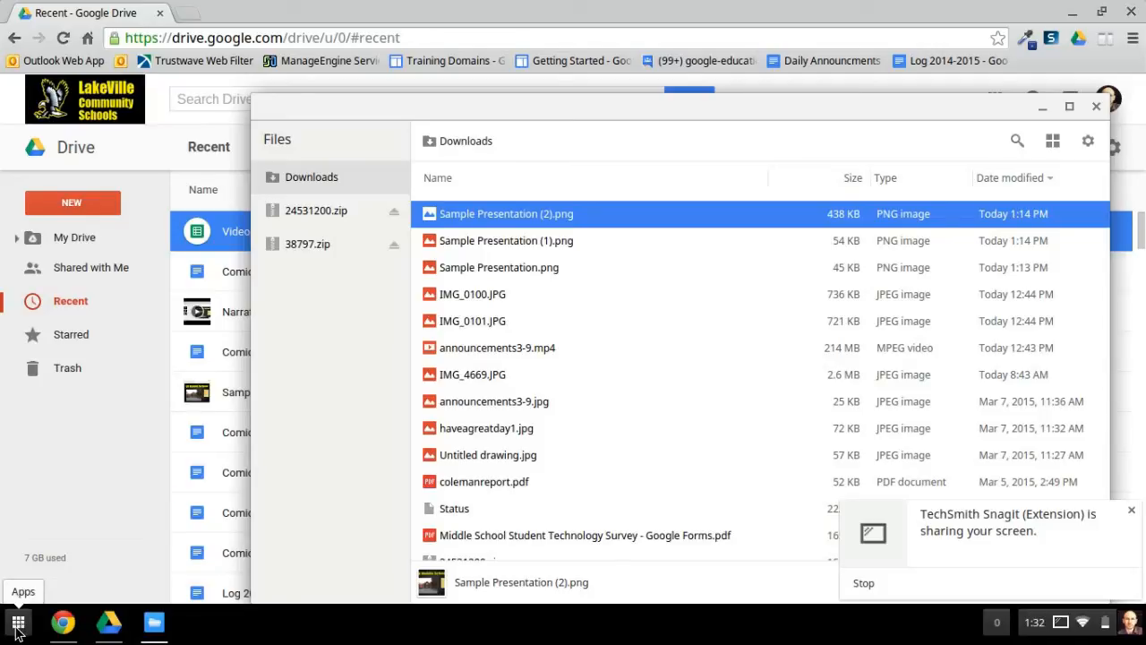
- Launch WeVideo from the Chrome OS app launcher to reach its projects page
left_click(18, 622)
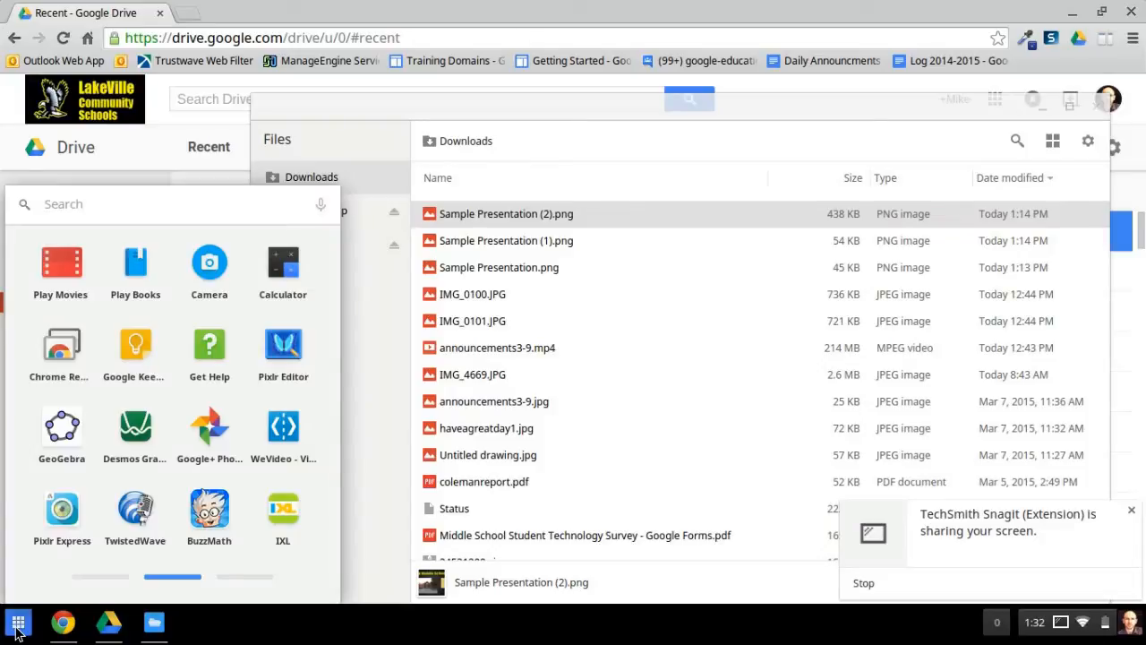
mouse_move(265, 441)
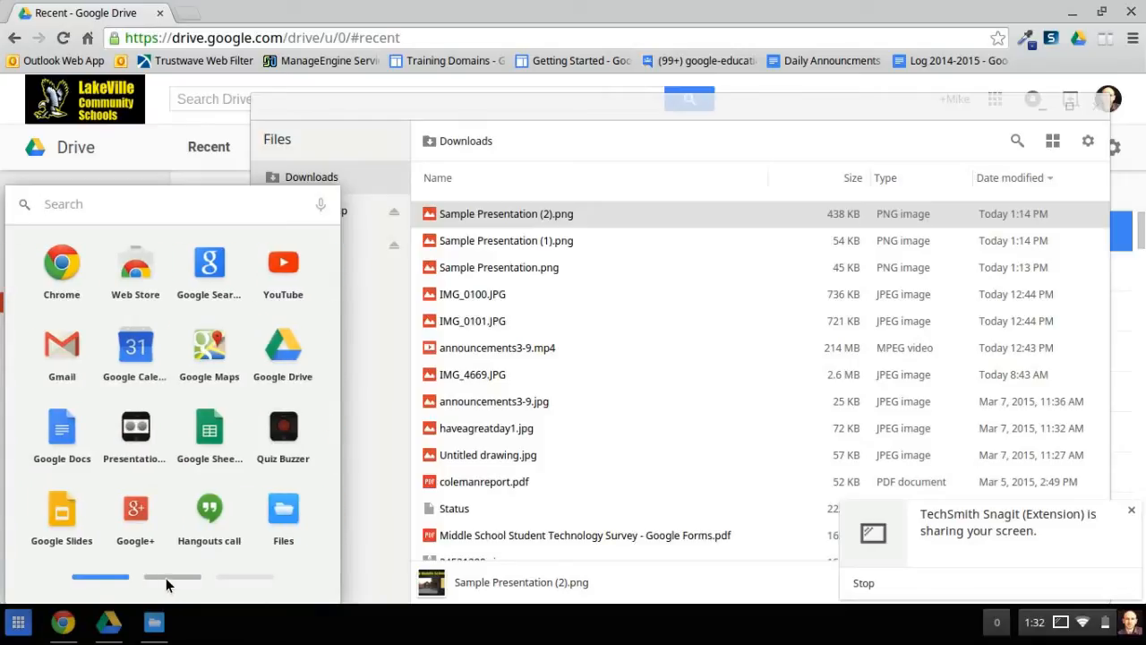
left_click(100, 577)
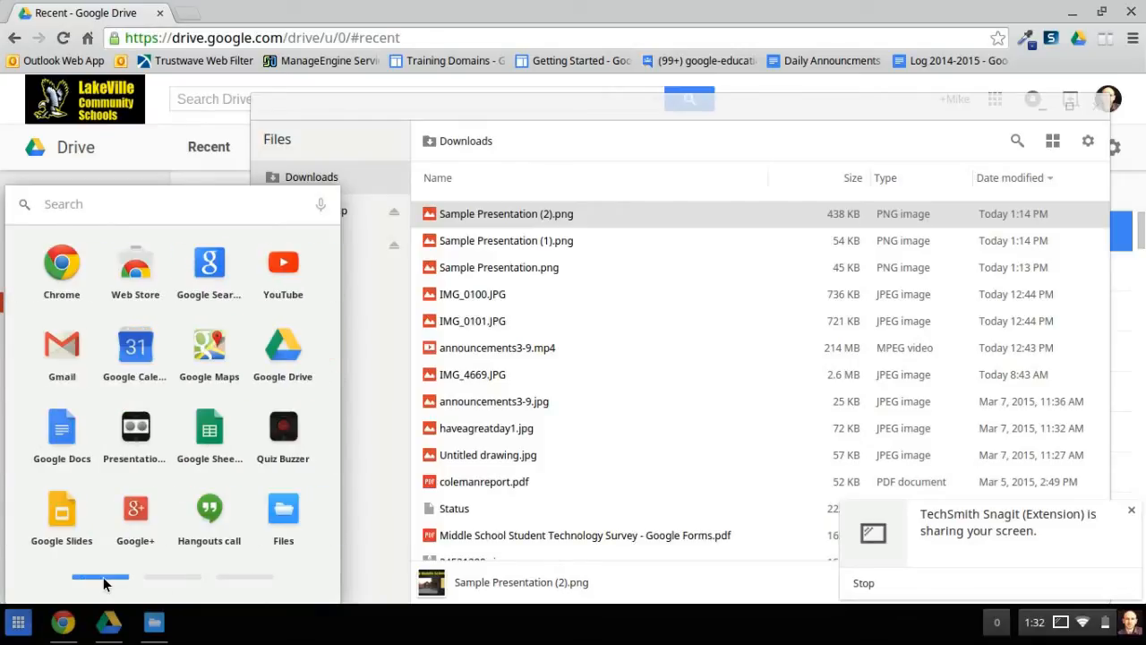
left_click(172, 577)
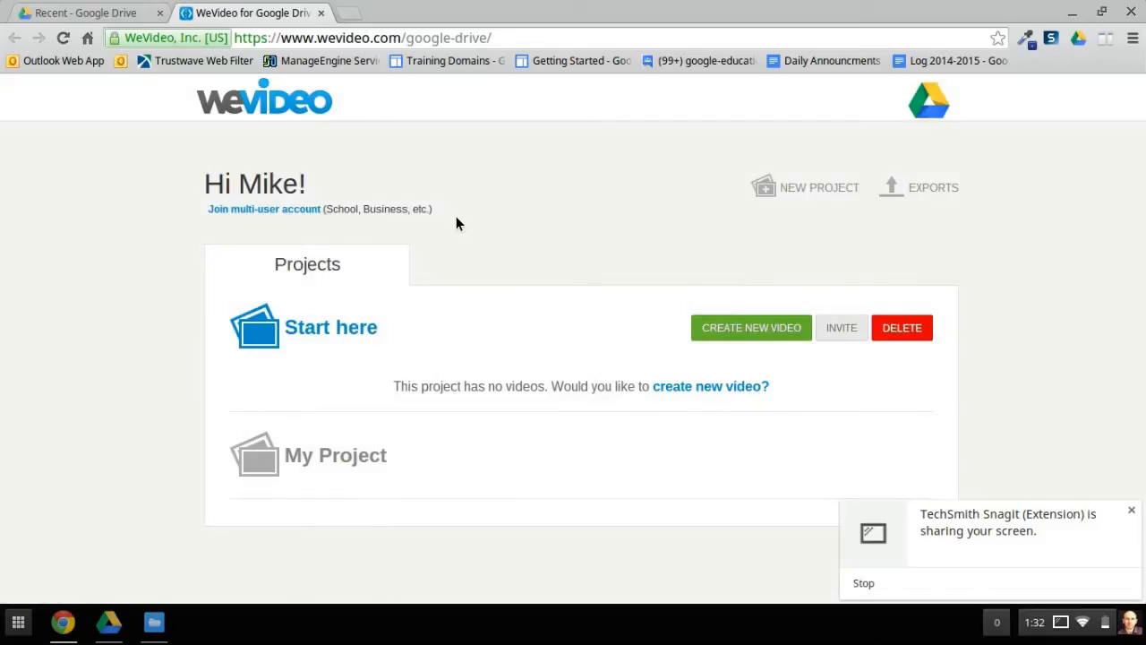
mouse_move(909, 415)
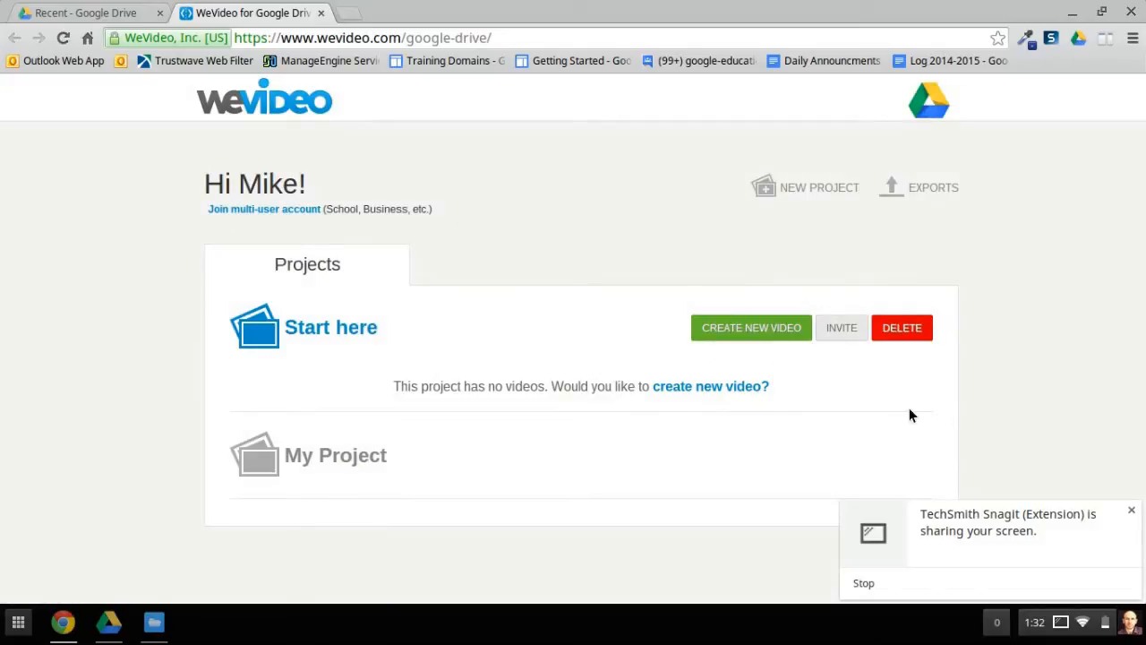
mouse_move(779, 412)
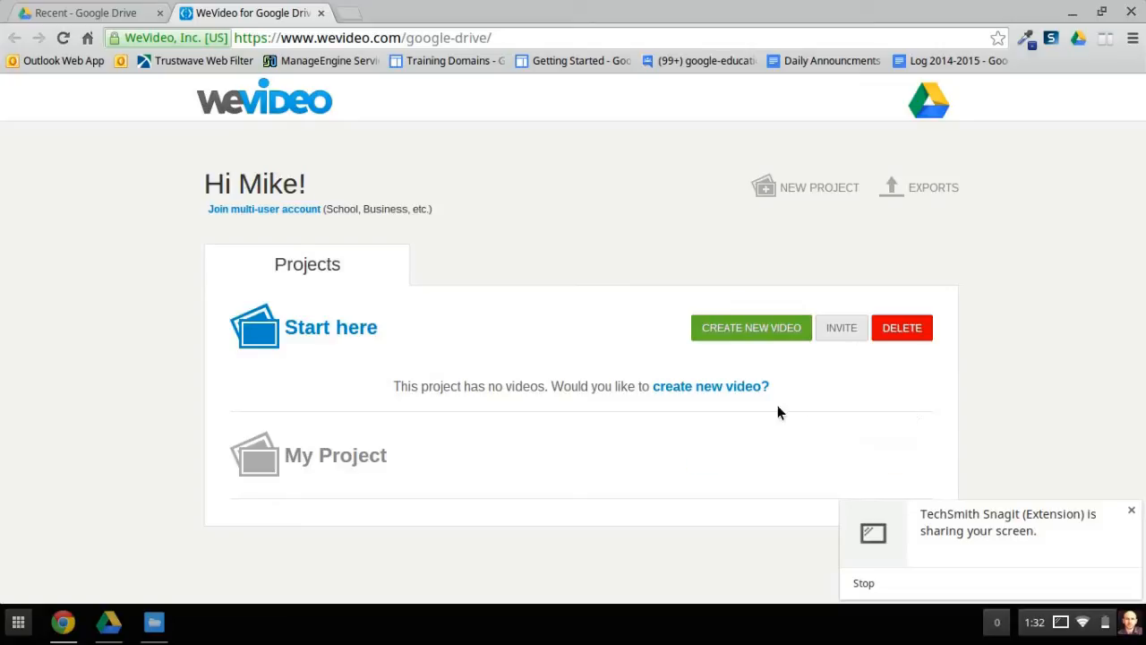
mouse_move(750, 328)
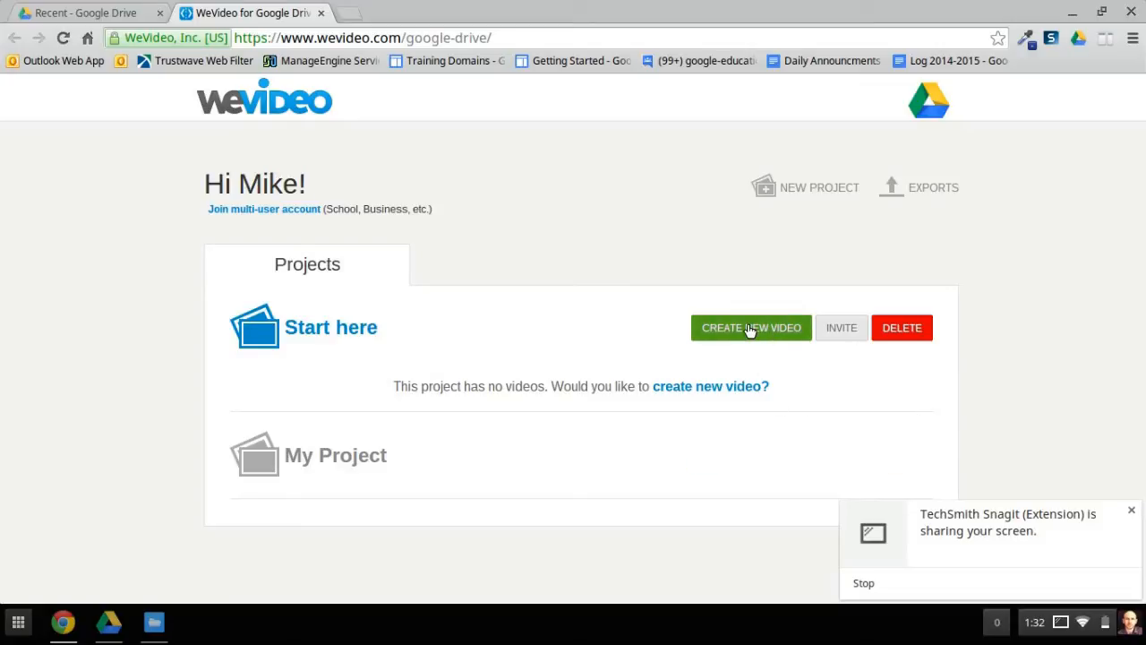
- Create a new untitled video project from the Start here tile
left_click(751, 326)
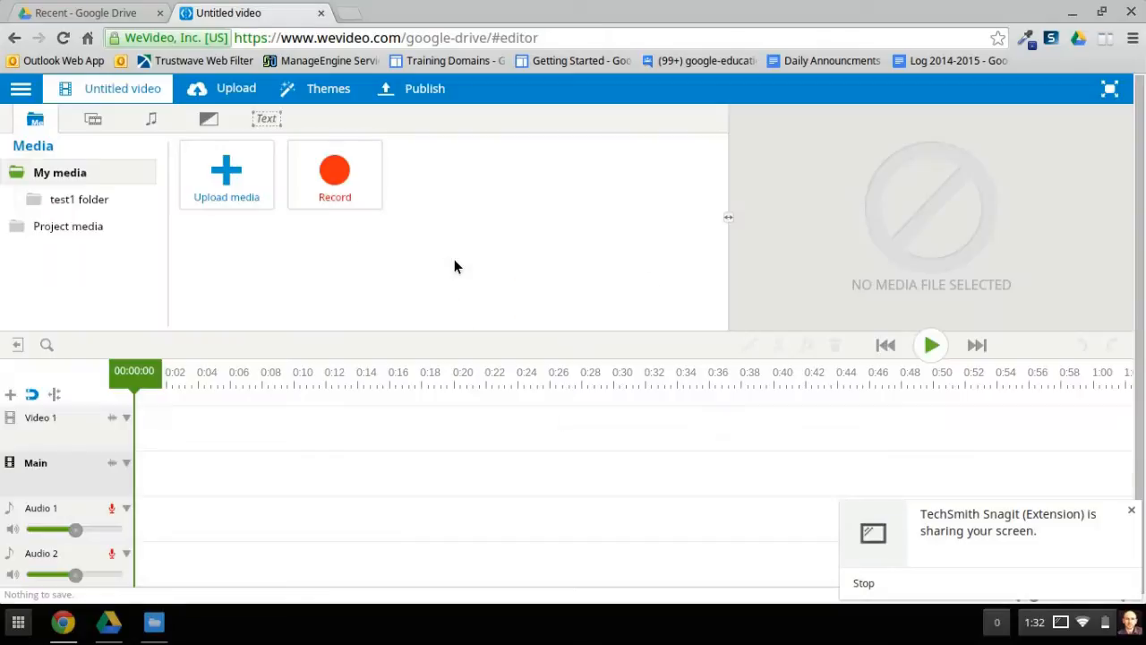
mouse_move(527, 177)
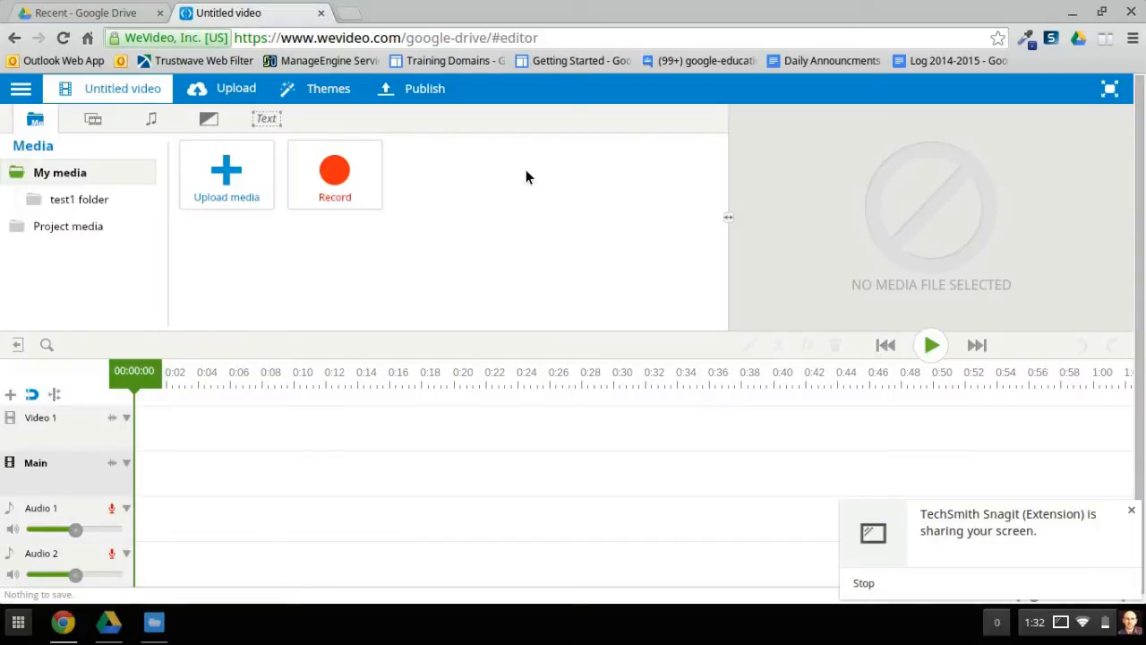
mouse_move(452, 204)
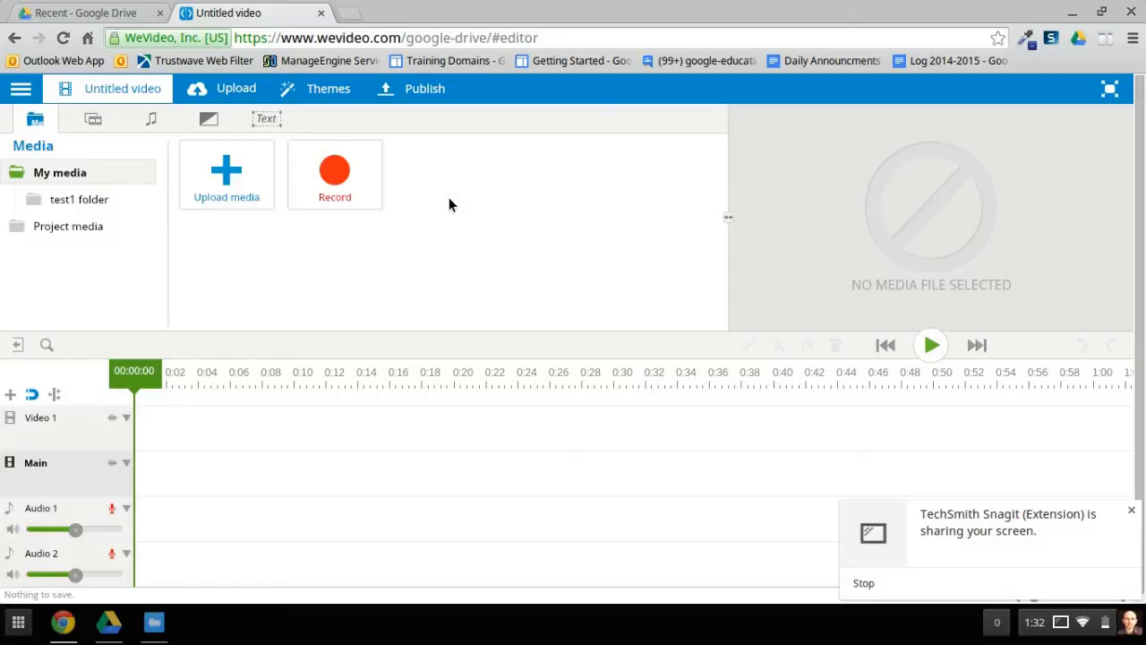
mouse_move(430, 286)
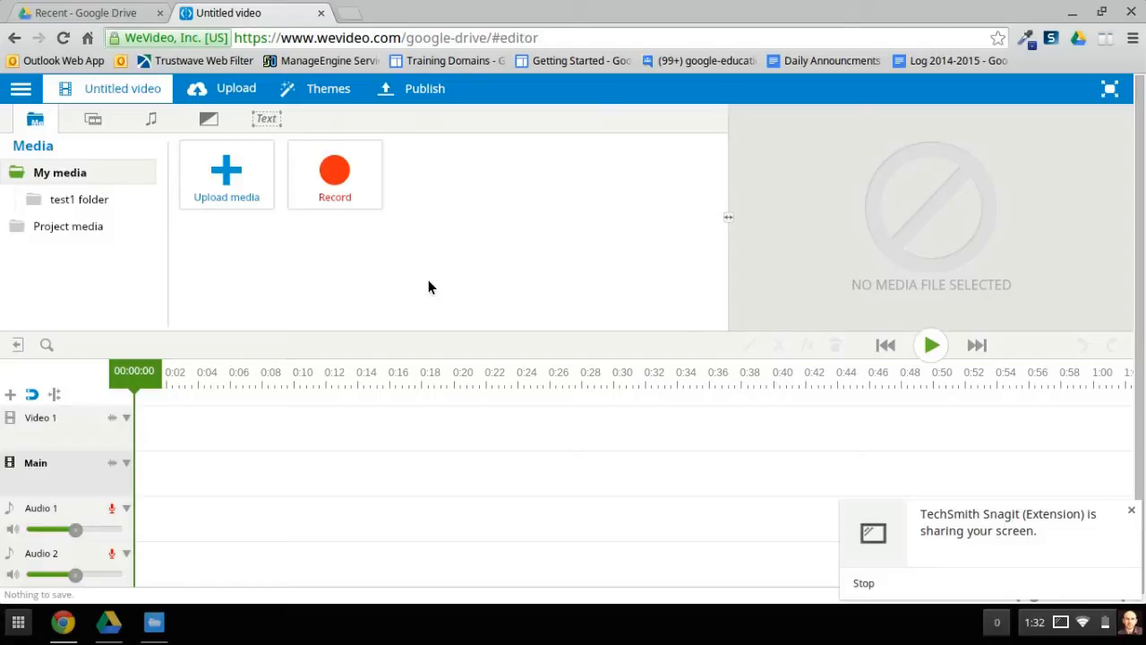
mouse_move(226, 176)
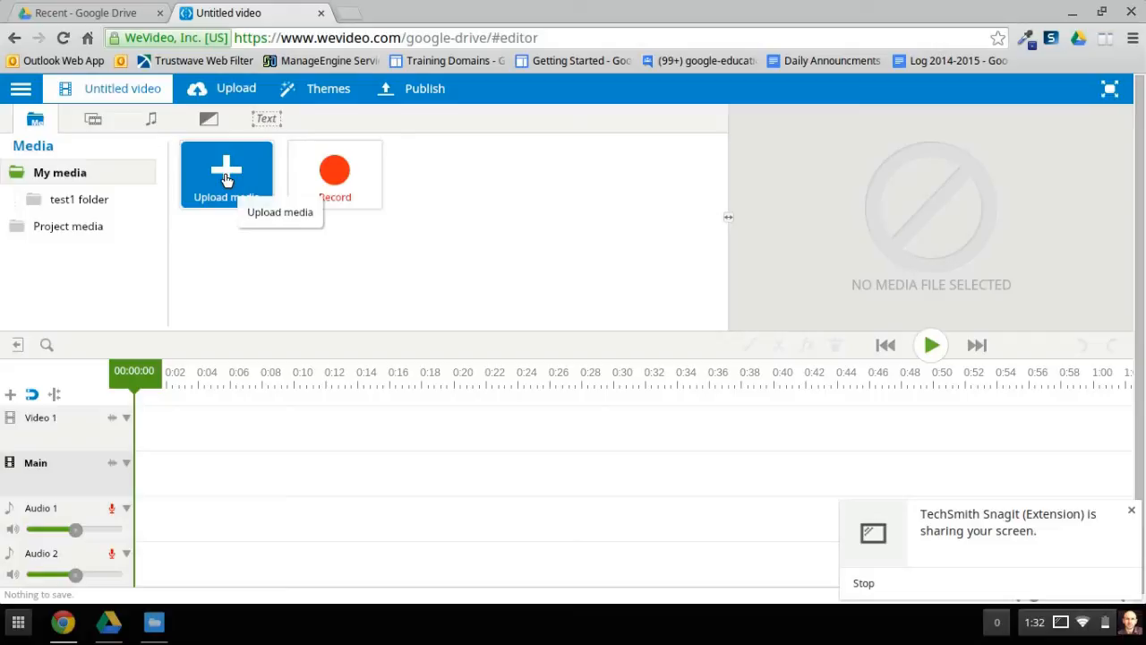
- Bring up the Upload media window from the Media panel
left_click(226, 173)
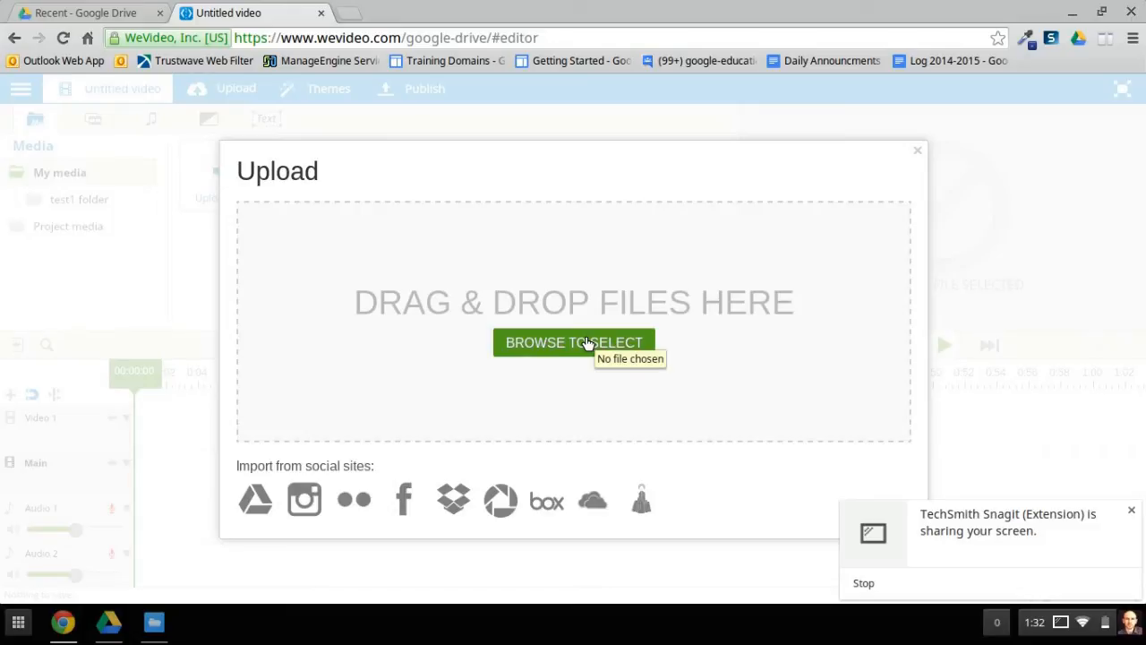
mouse_move(254, 499)
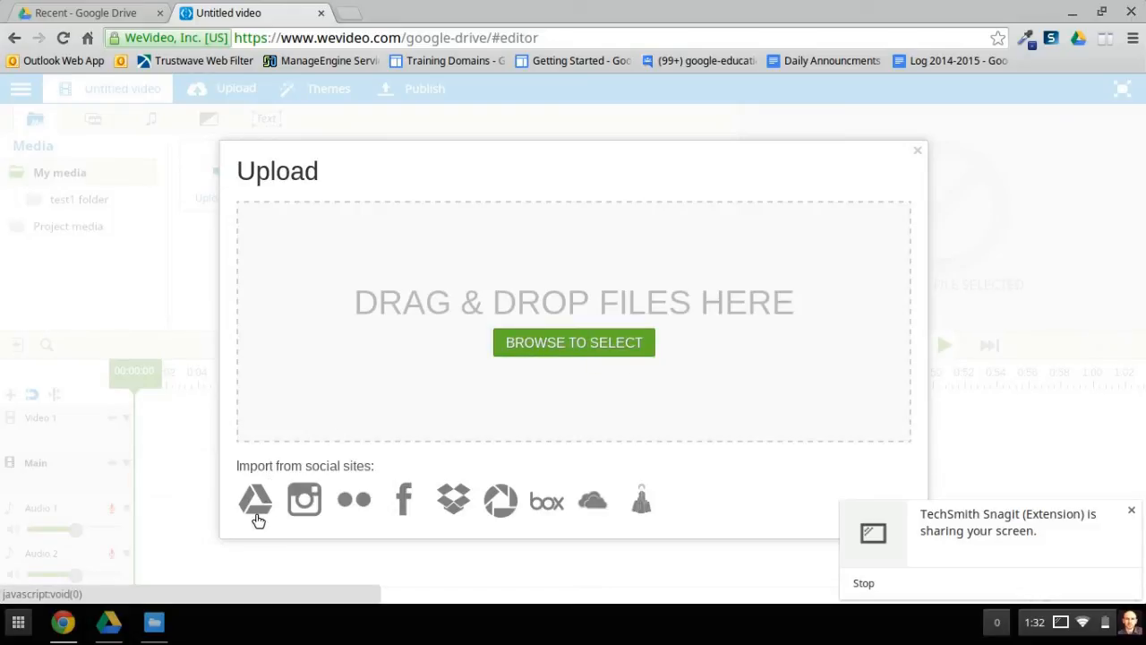
mouse_move(573, 342)
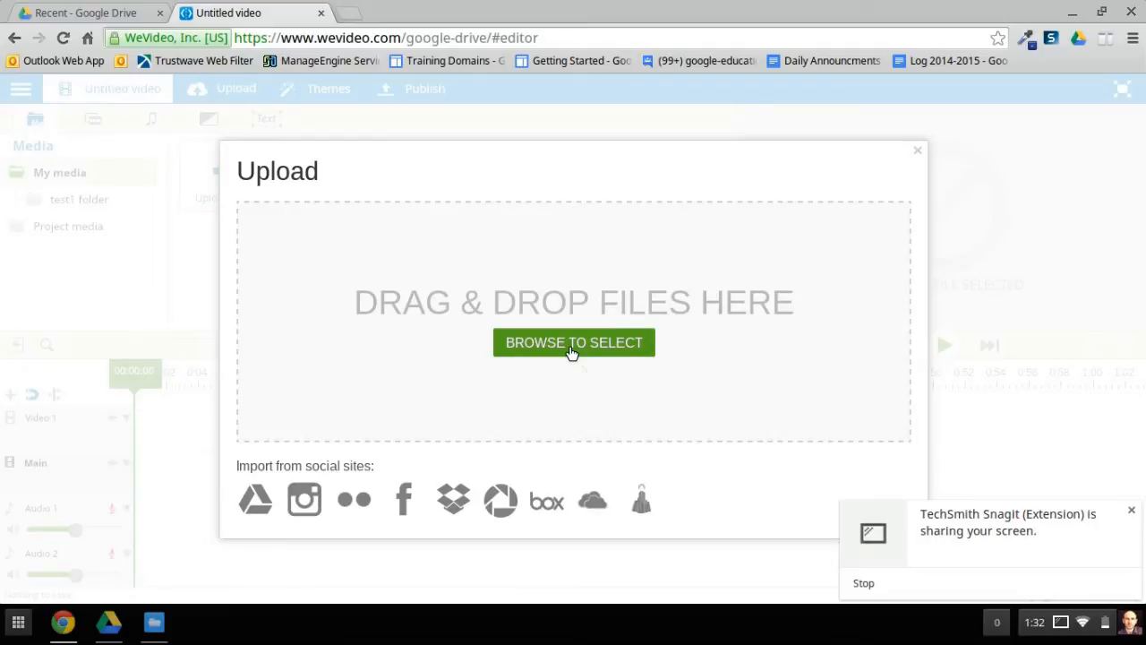
- Upload Sample Presentation.png, (1).png and (2).png from Downloads into the project
left_click(573, 342)
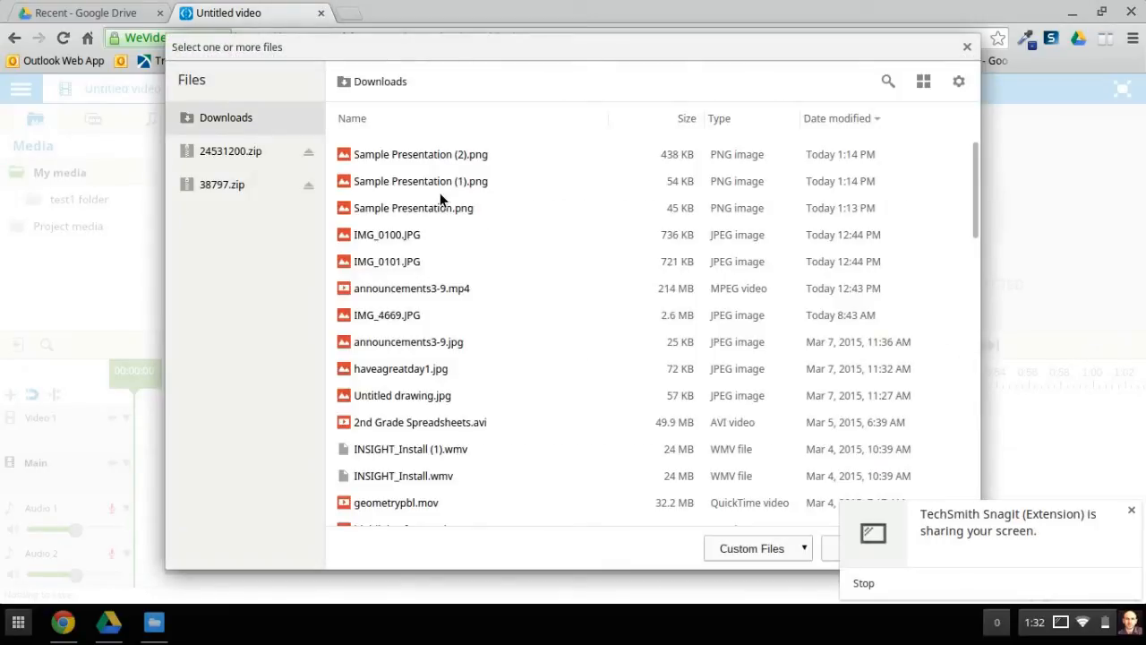
mouse_move(415, 161)
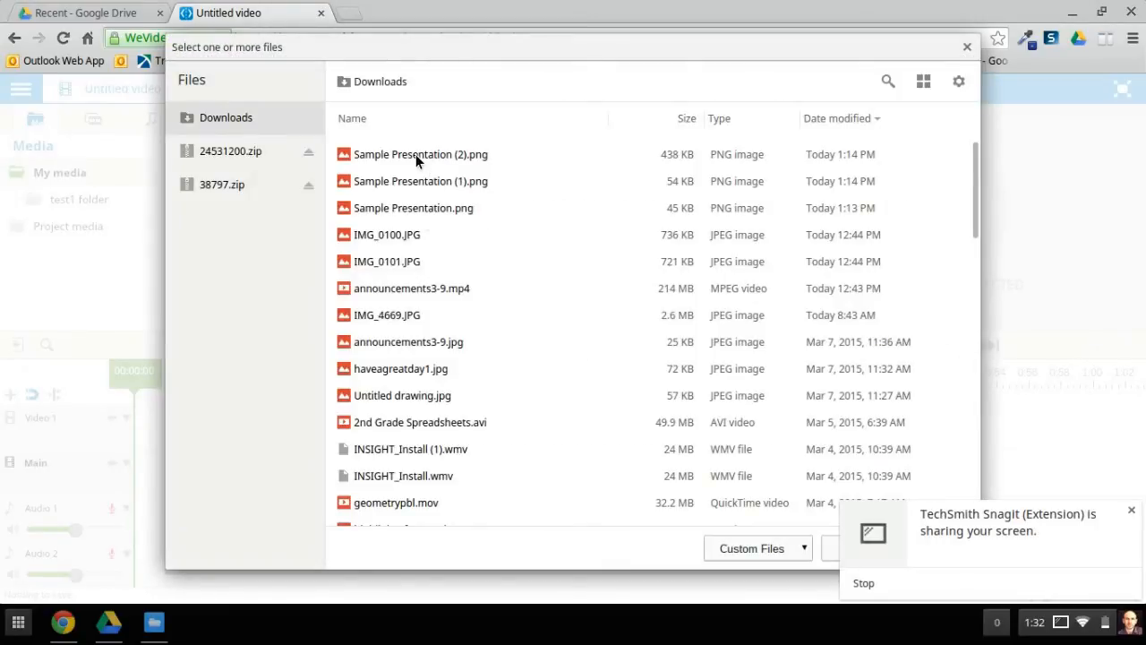
left_click(421, 154)
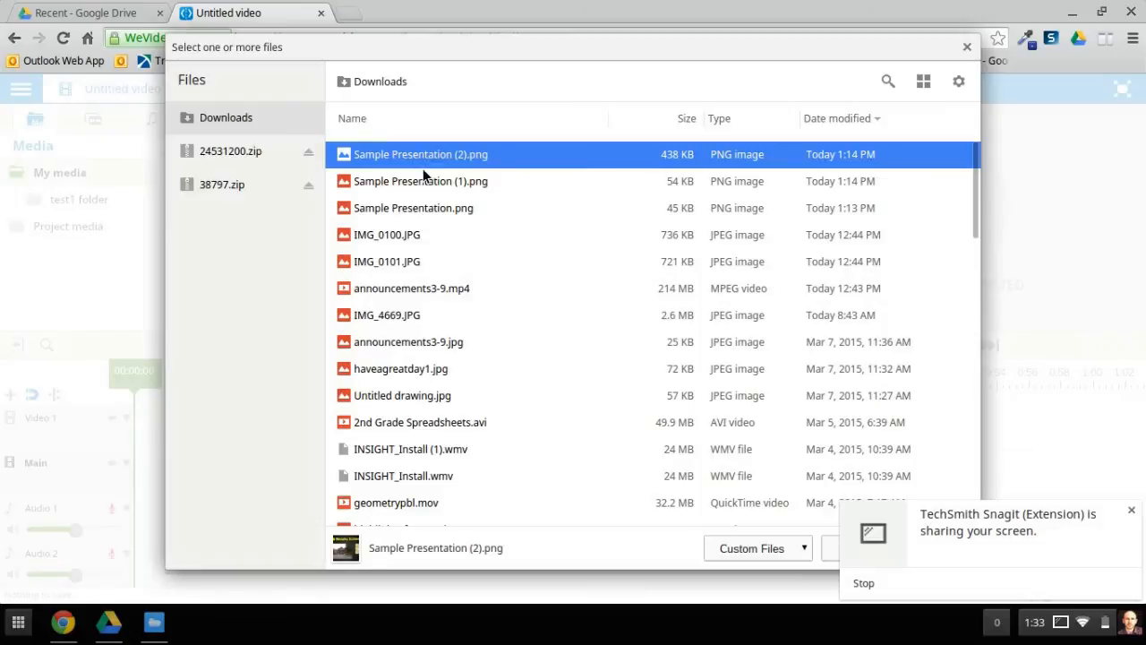
left_click(419, 180)
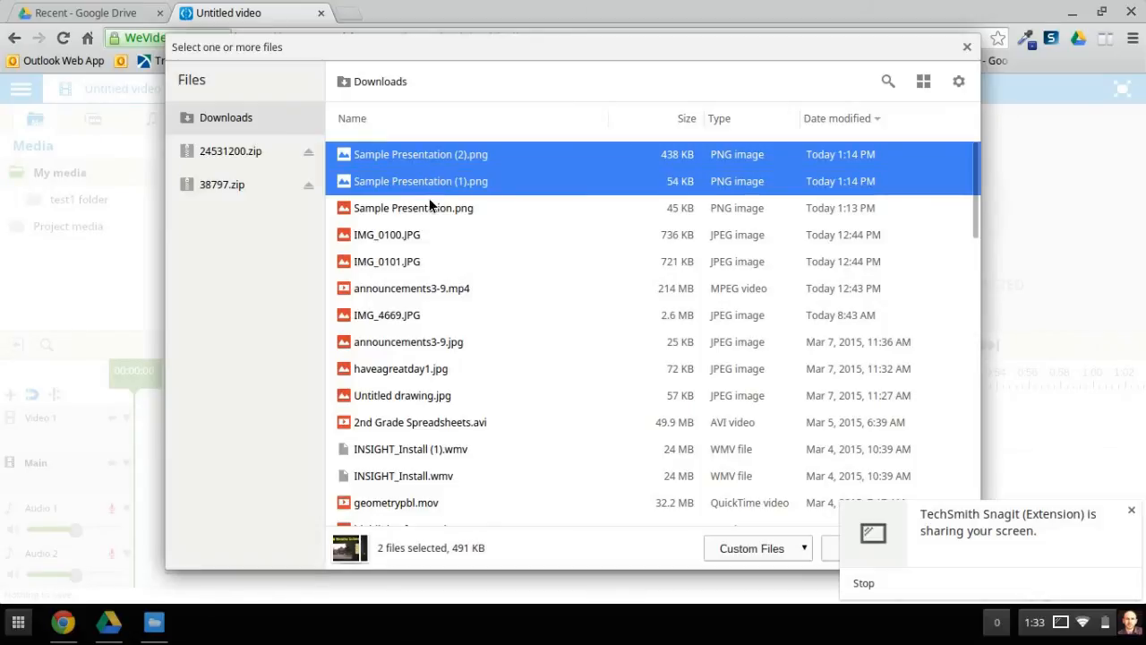
left_click(414, 208)
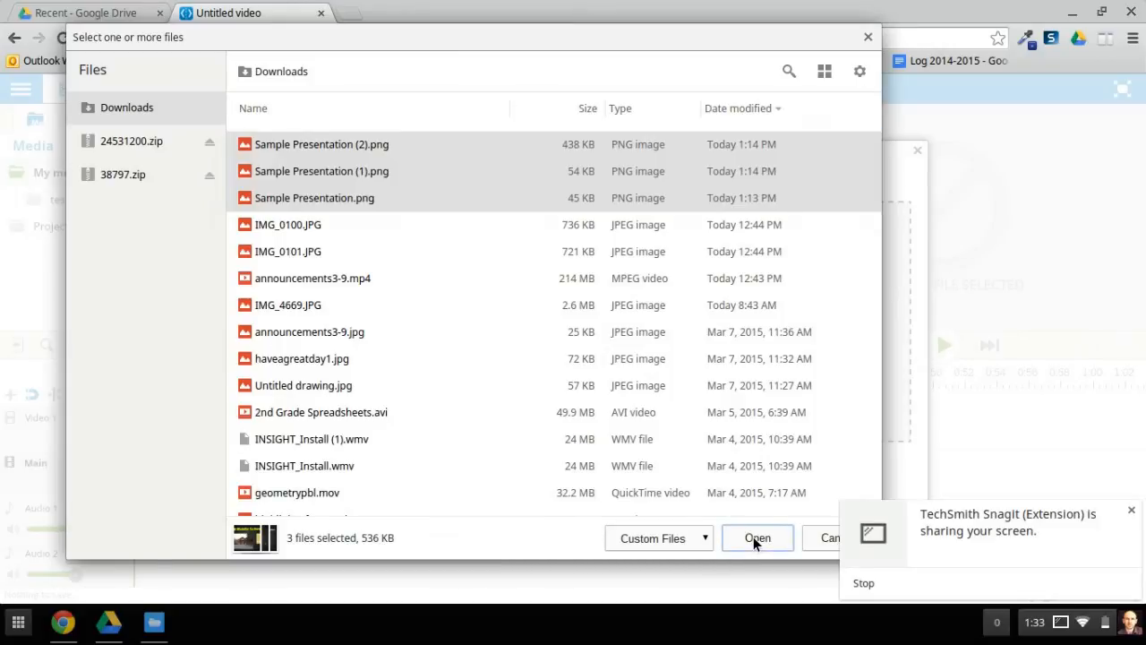
left_click(755, 537)
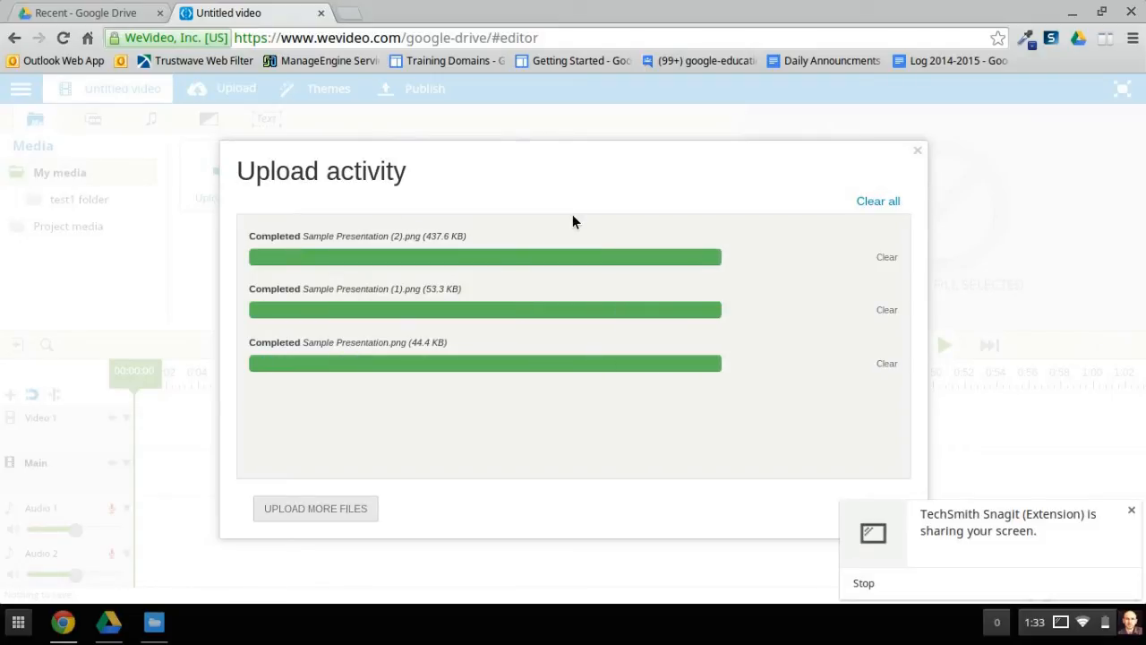
mouse_move(916, 154)
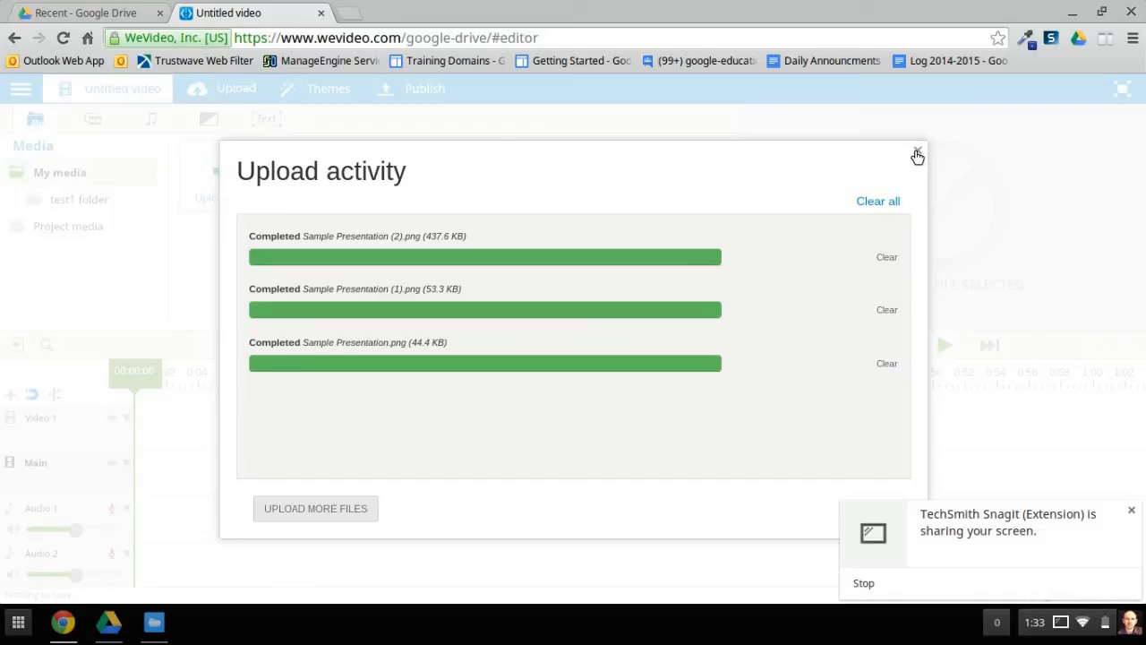
- Dismiss the Upload activity window once all three images have finished uploading
left_click(916, 152)
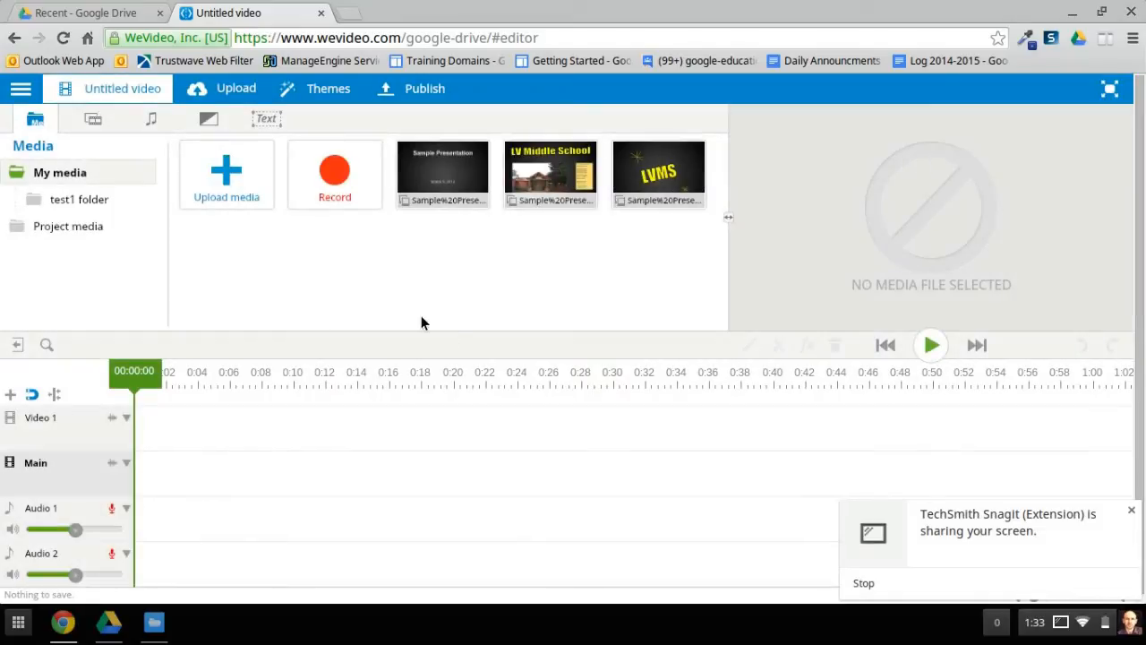
mouse_move(659, 176)
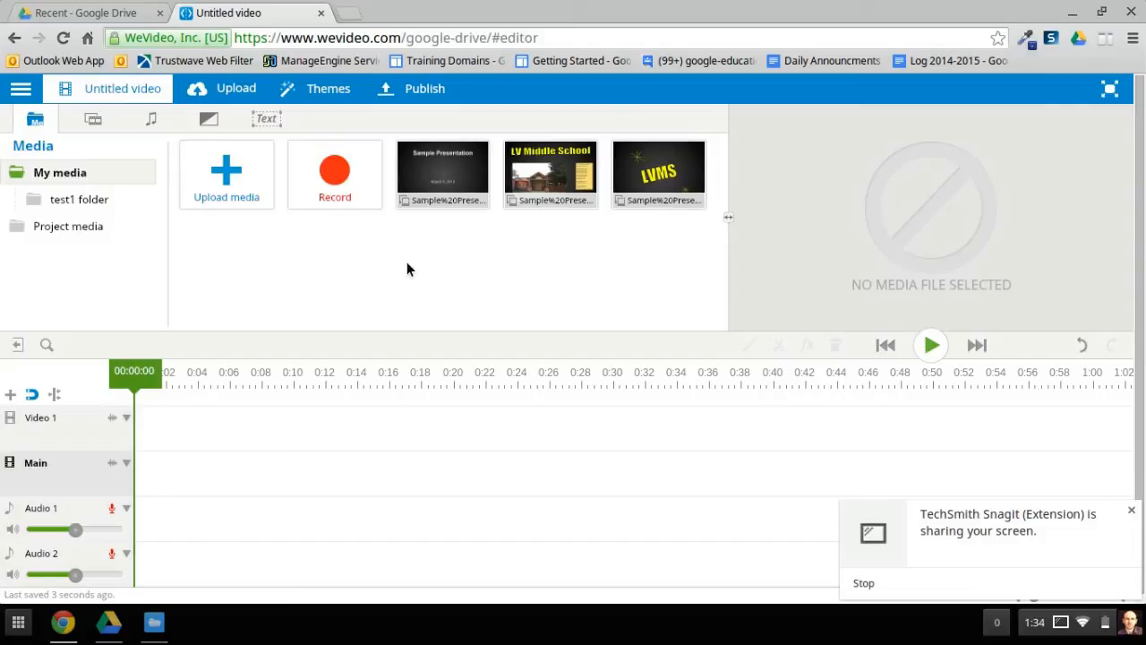
mouse_move(467, 527)
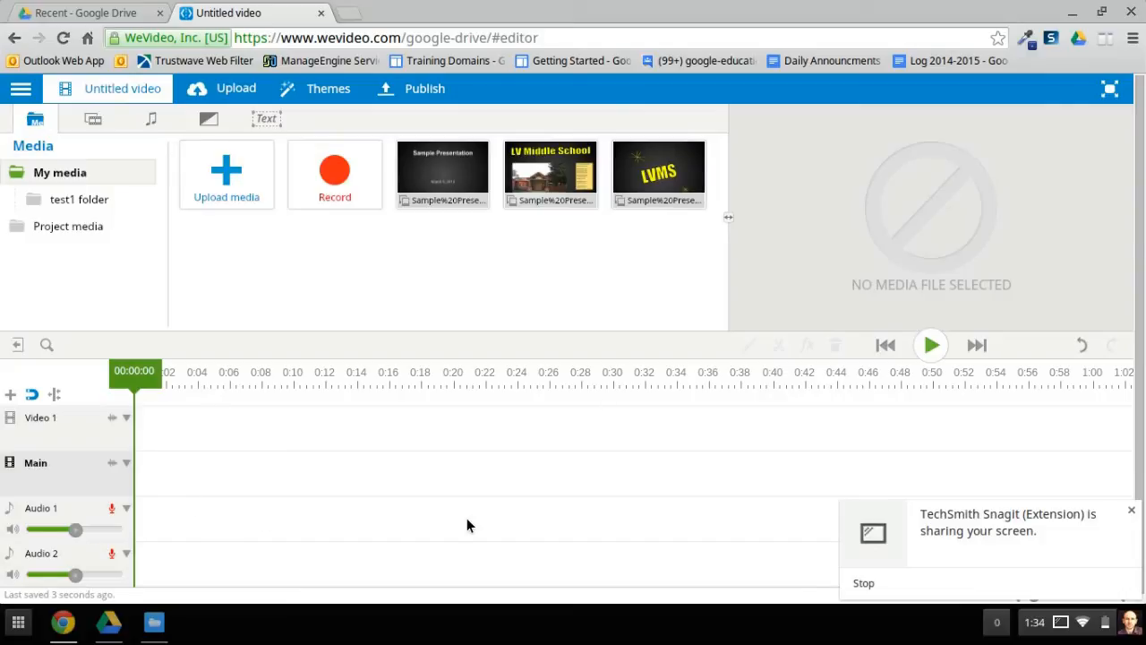
mouse_move(172, 471)
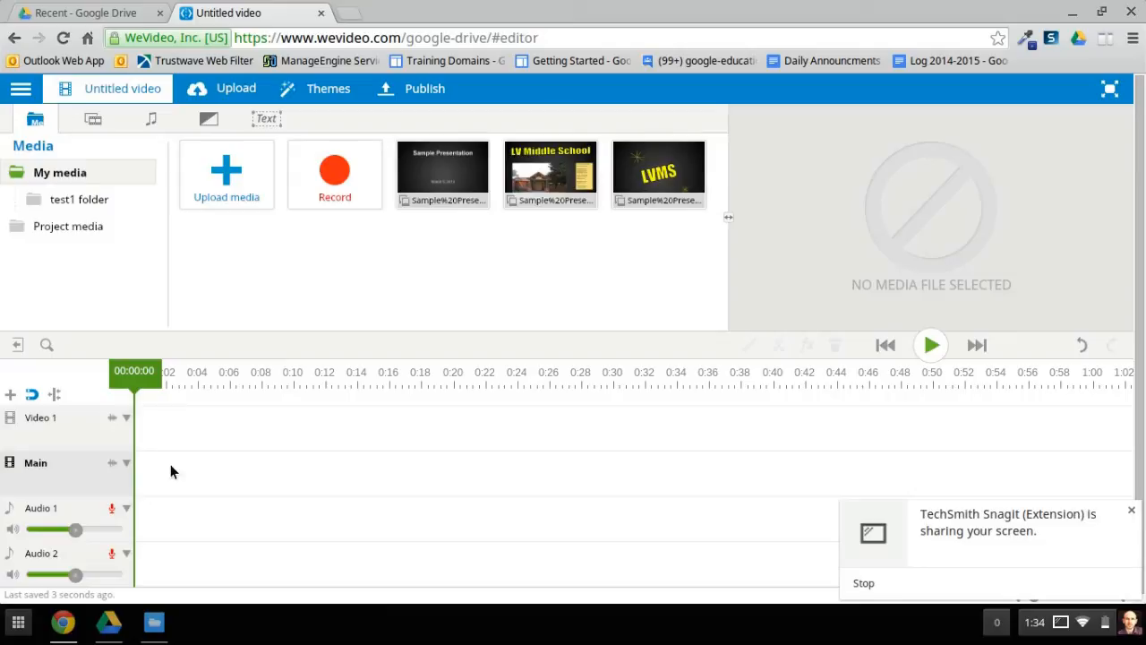
mouse_move(258, 410)
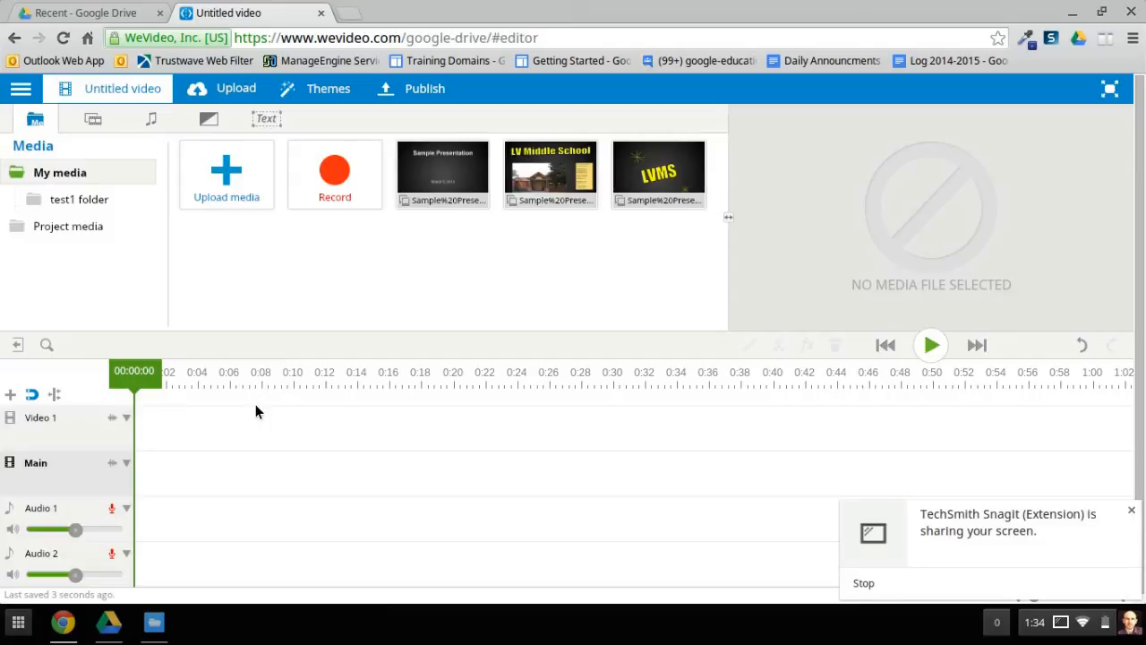
mouse_move(21, 89)
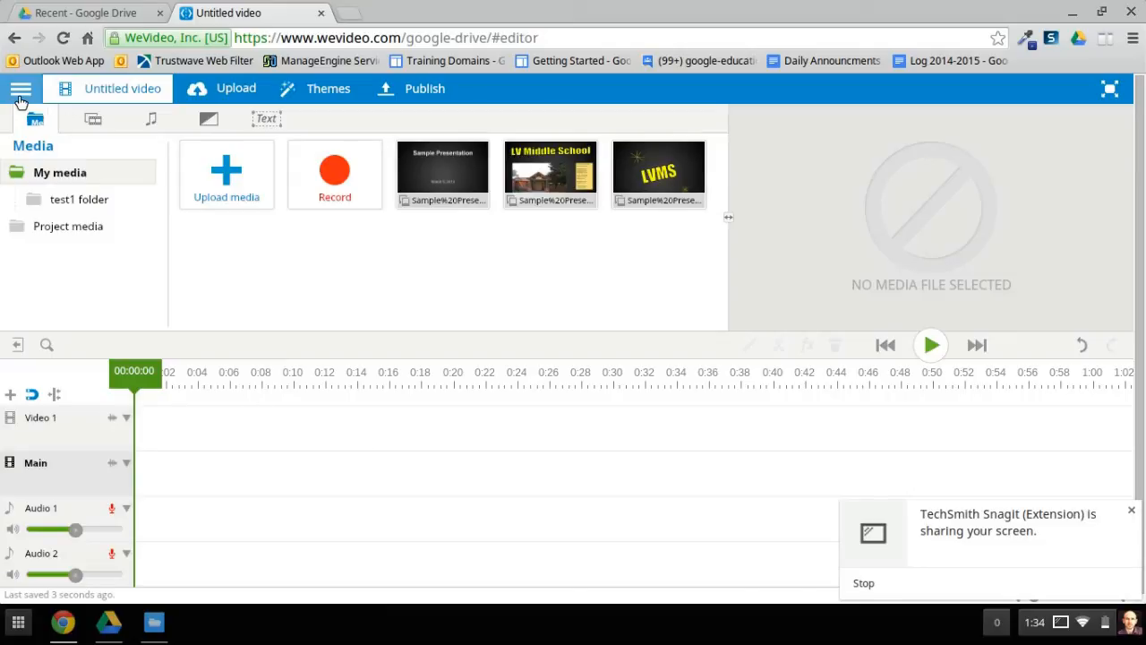
left_click(21, 88)
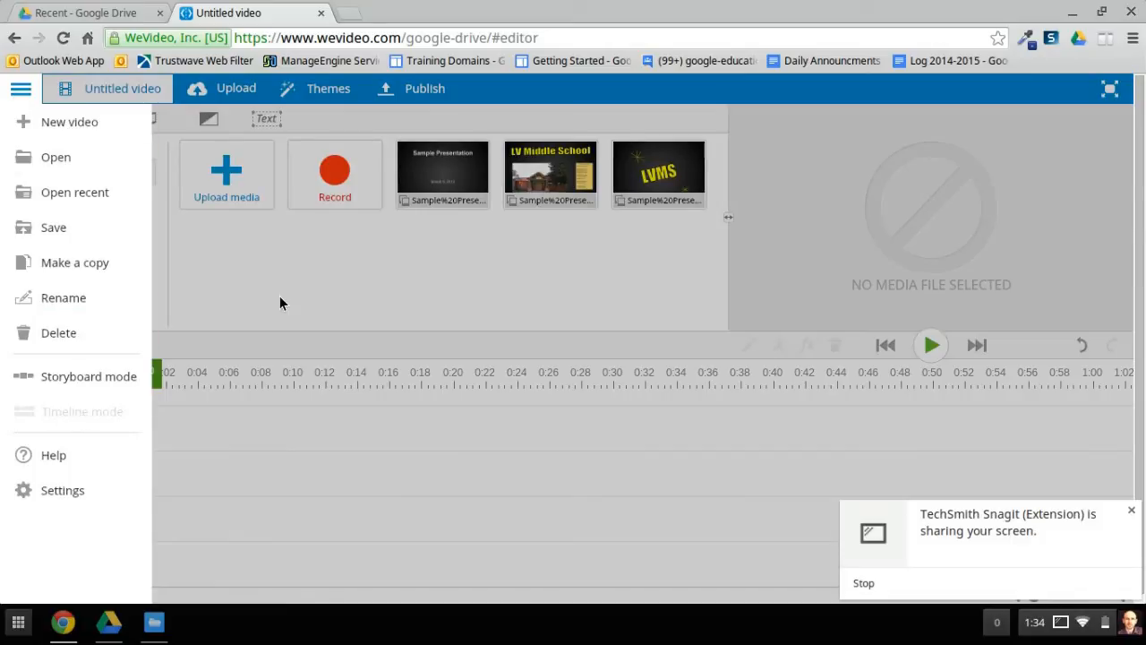
left_click(21, 89)
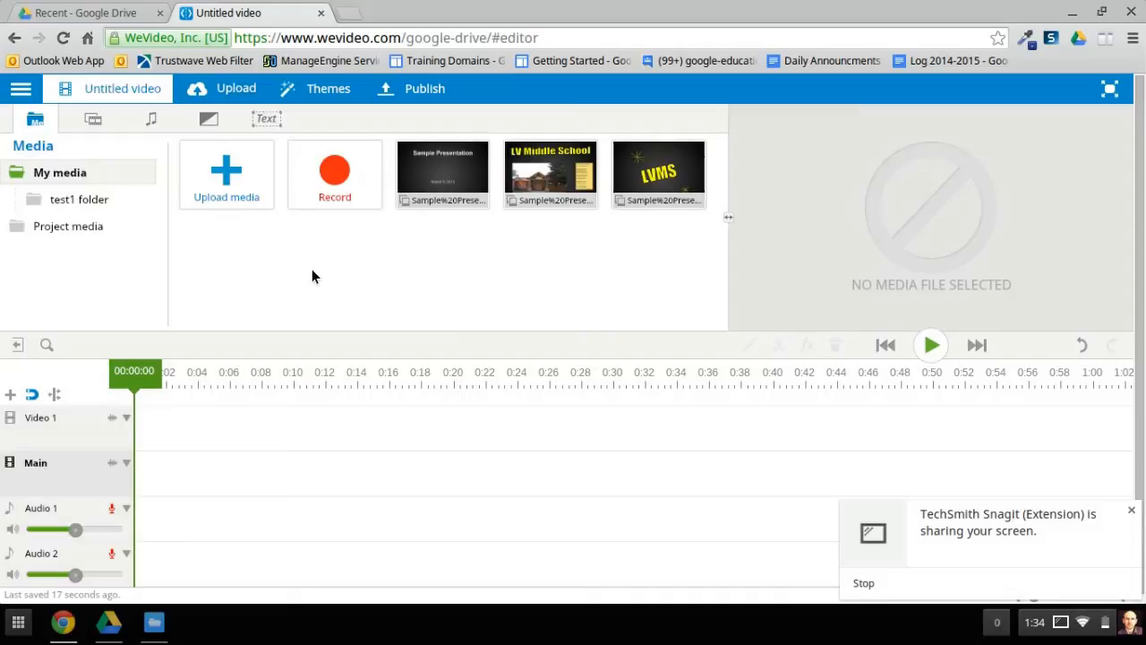
mouse_move(342, 330)
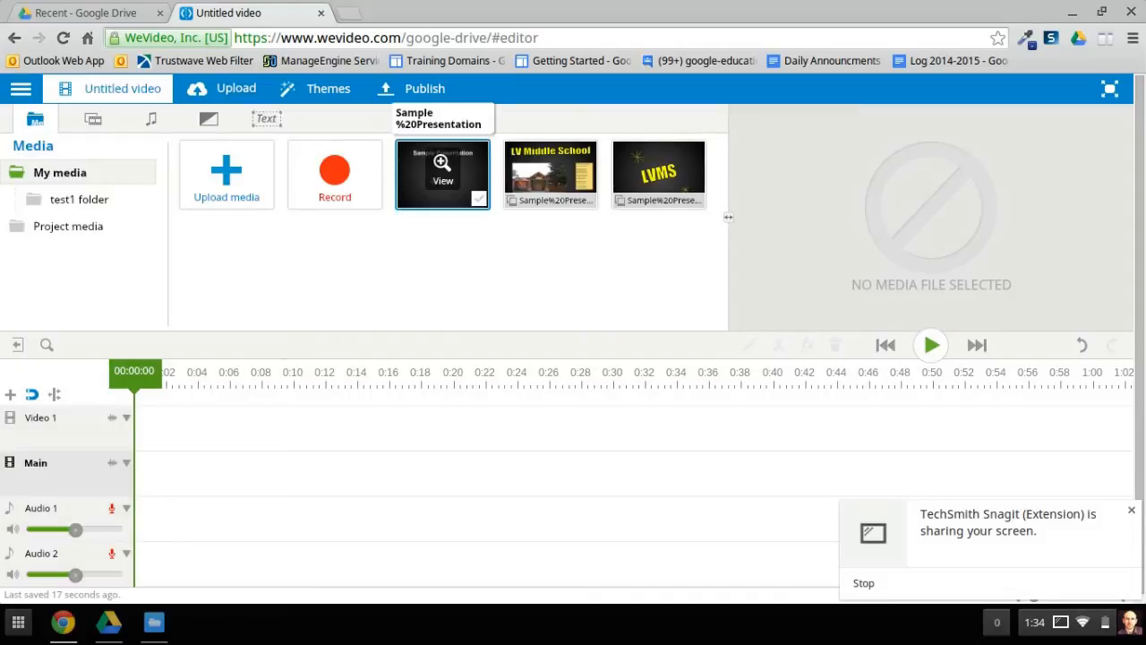
- Place the first Sample Presentation image as a clip on the Main track
left_click_drag(442, 170, 308, 428)
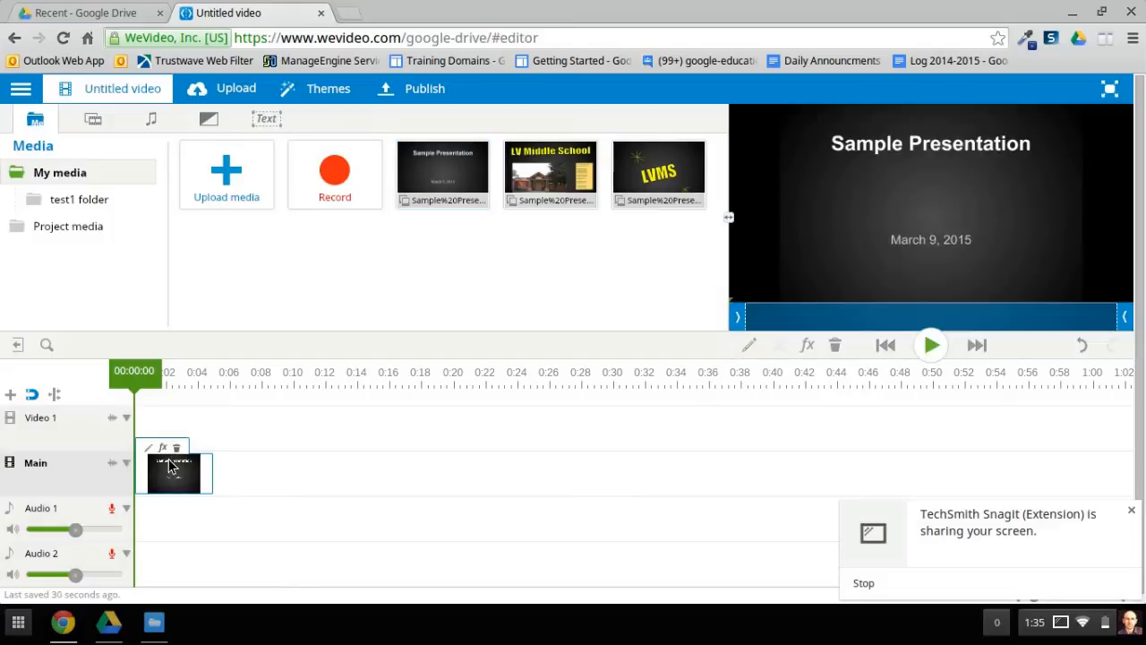
mouse_move(550, 172)
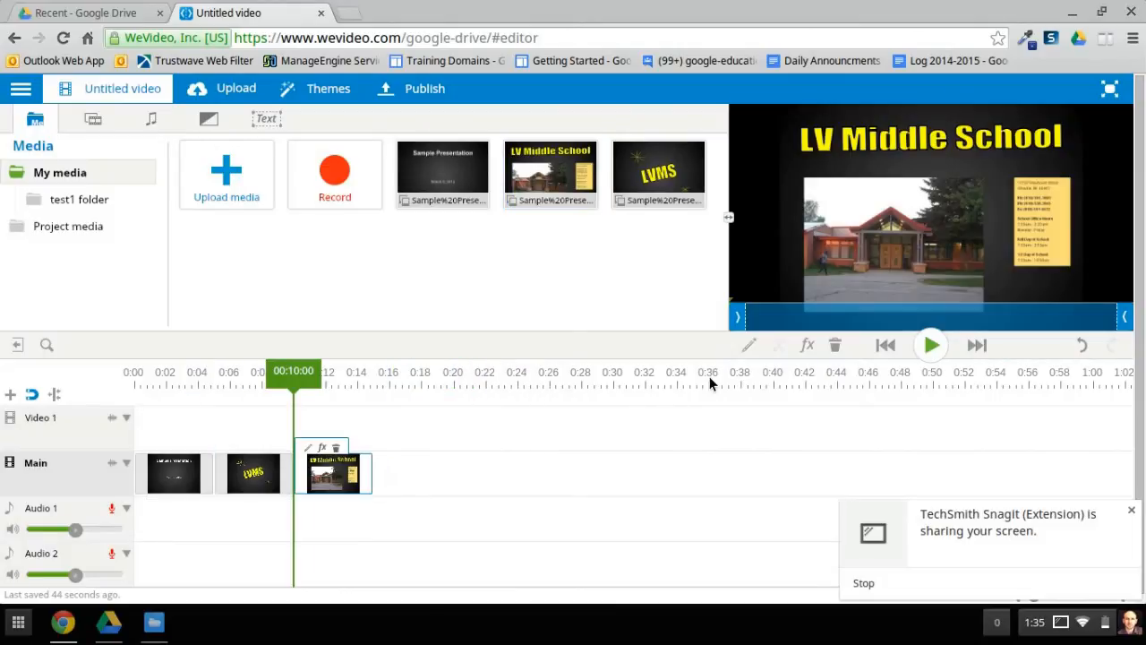
mouse_move(655, 319)
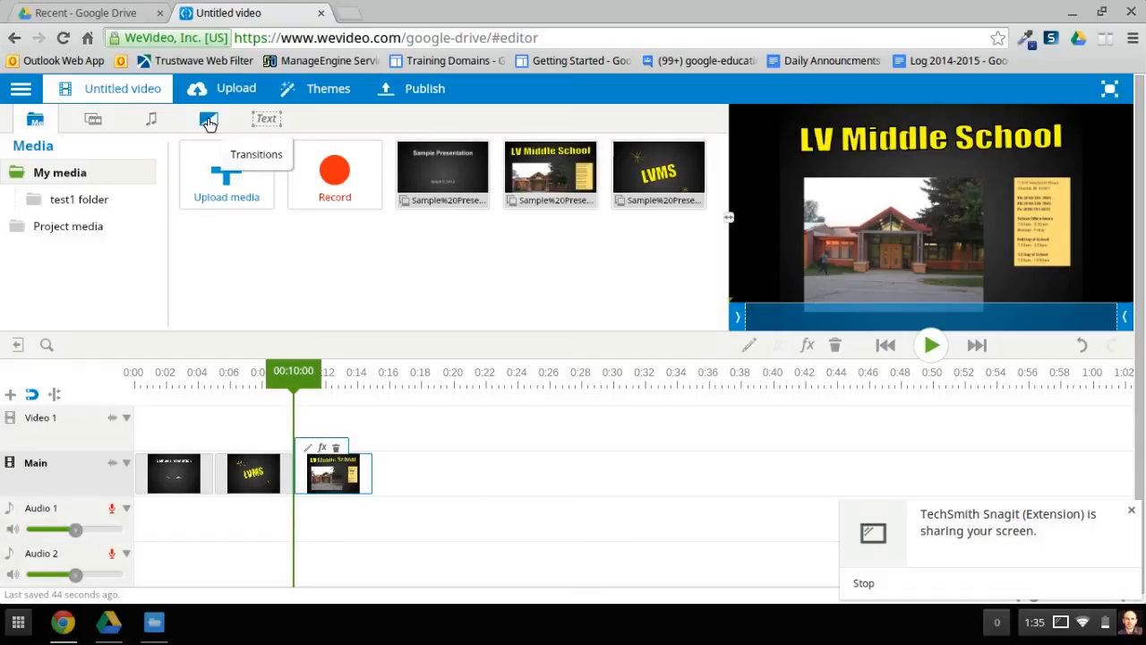
- Add a 3d-flip vertical transition between the first and second clips on the Main track
left_click(208, 118)
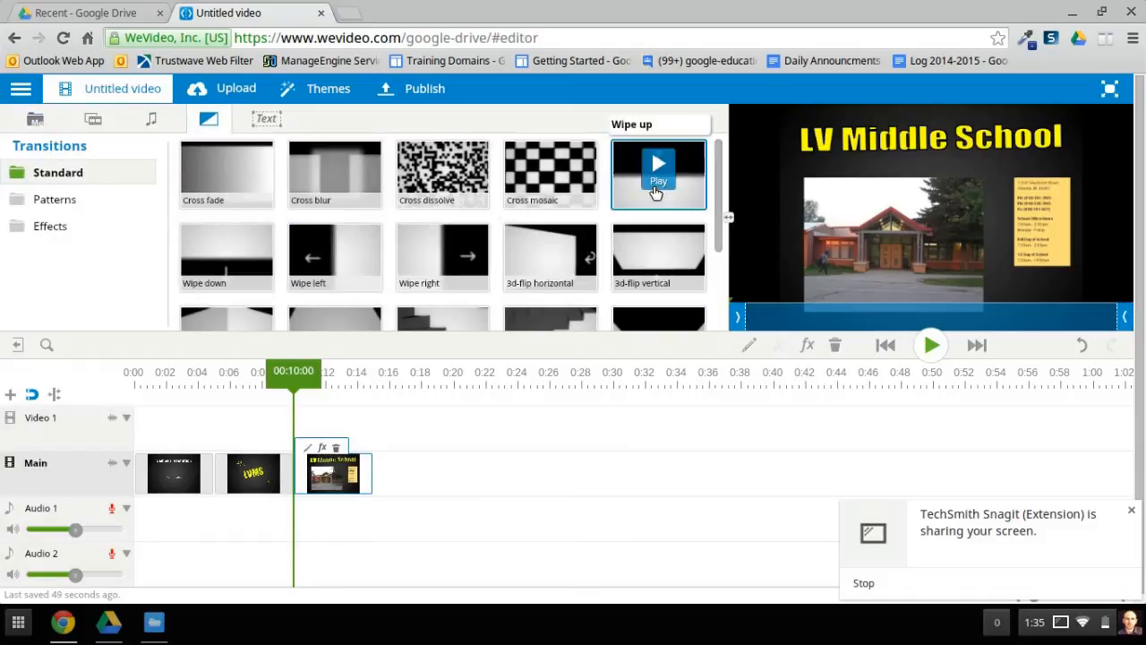
mouse_move(326, 222)
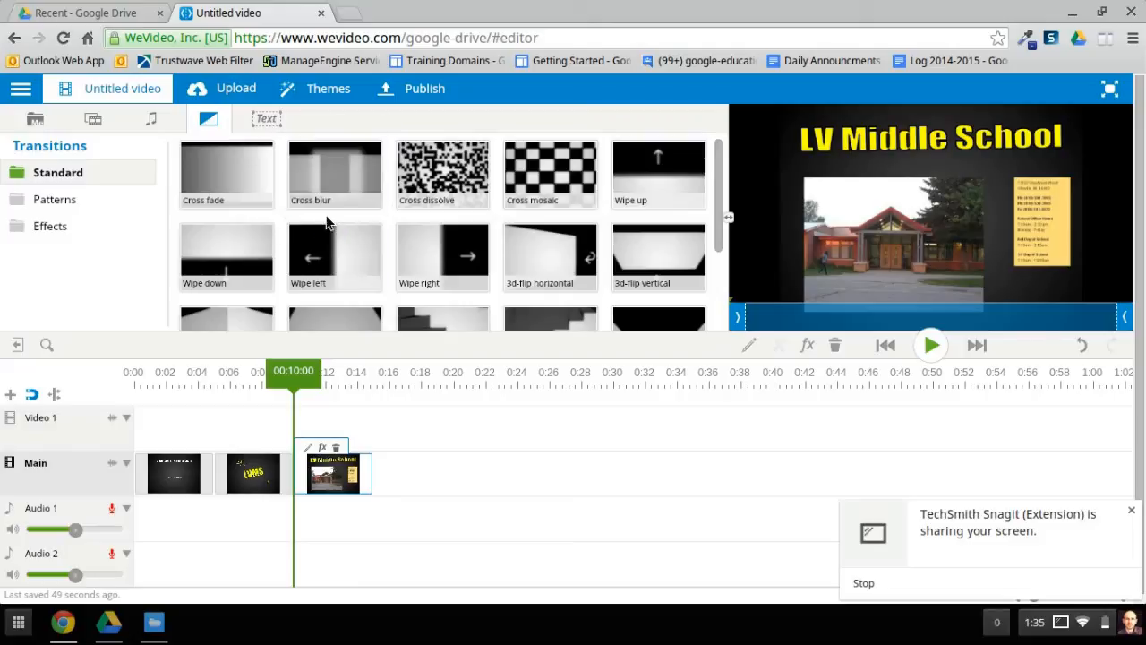
mouse_move(713, 278)
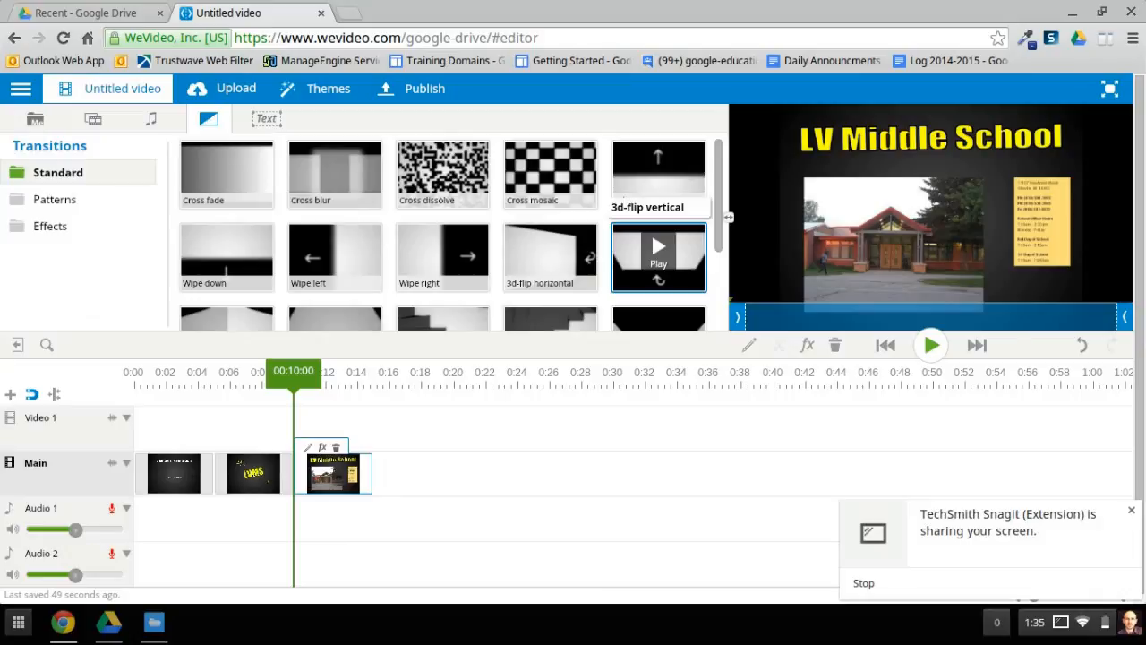
left_click_drag(659, 258, 361, 426)
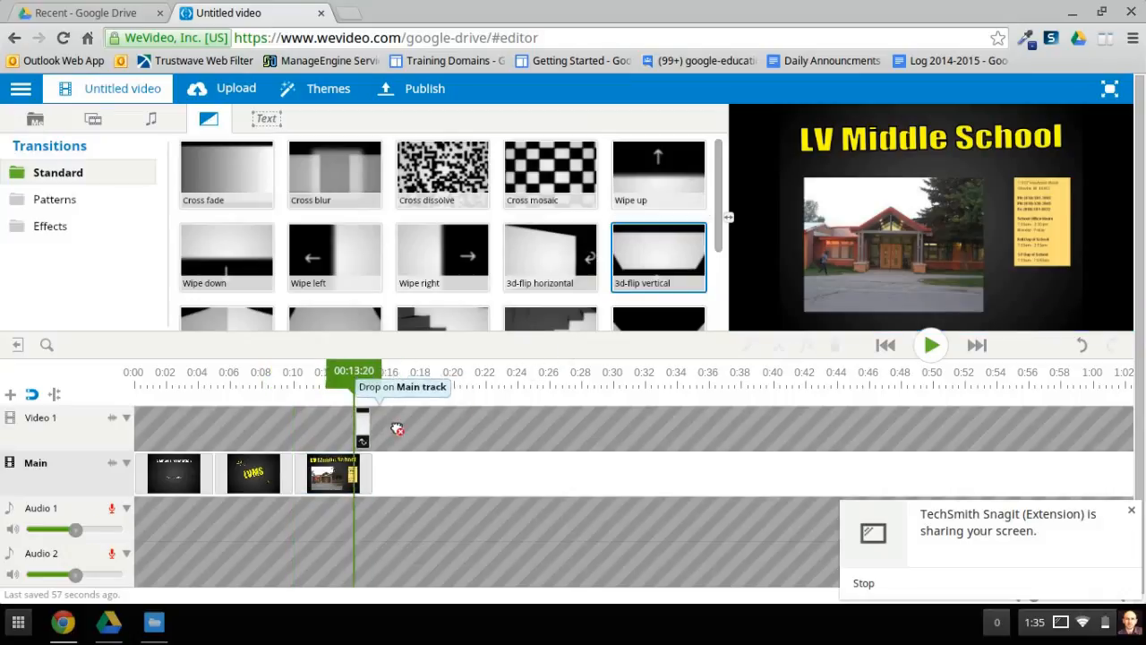
left_click_drag(332, 473, 241, 472)
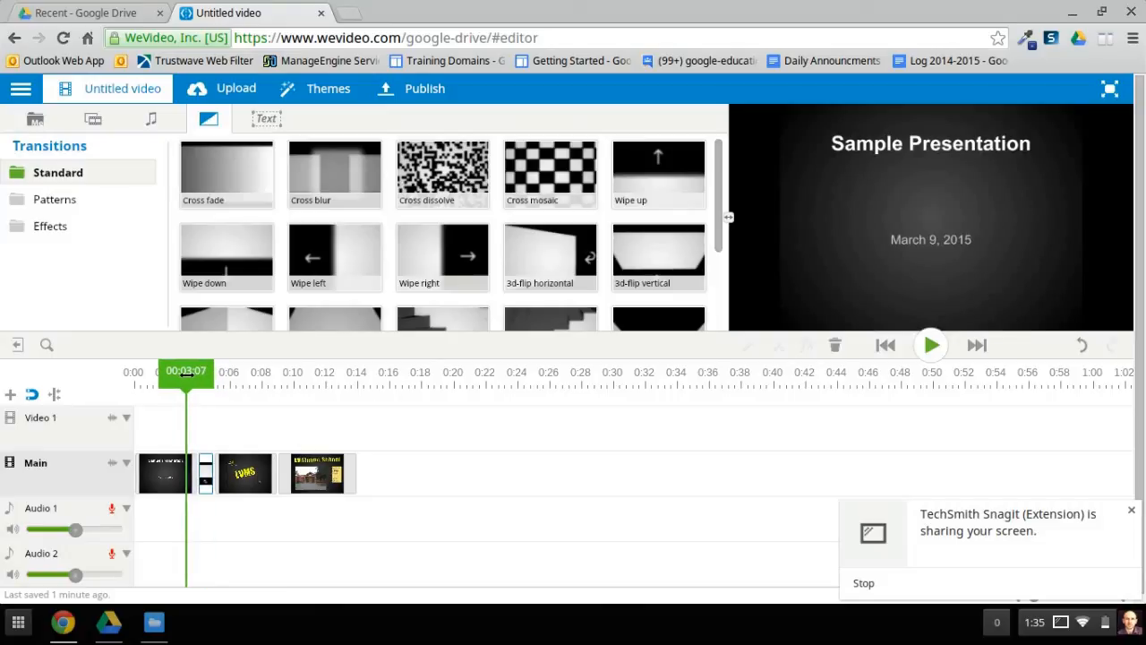
- Play the video to preview the transition
left_click(884, 344)
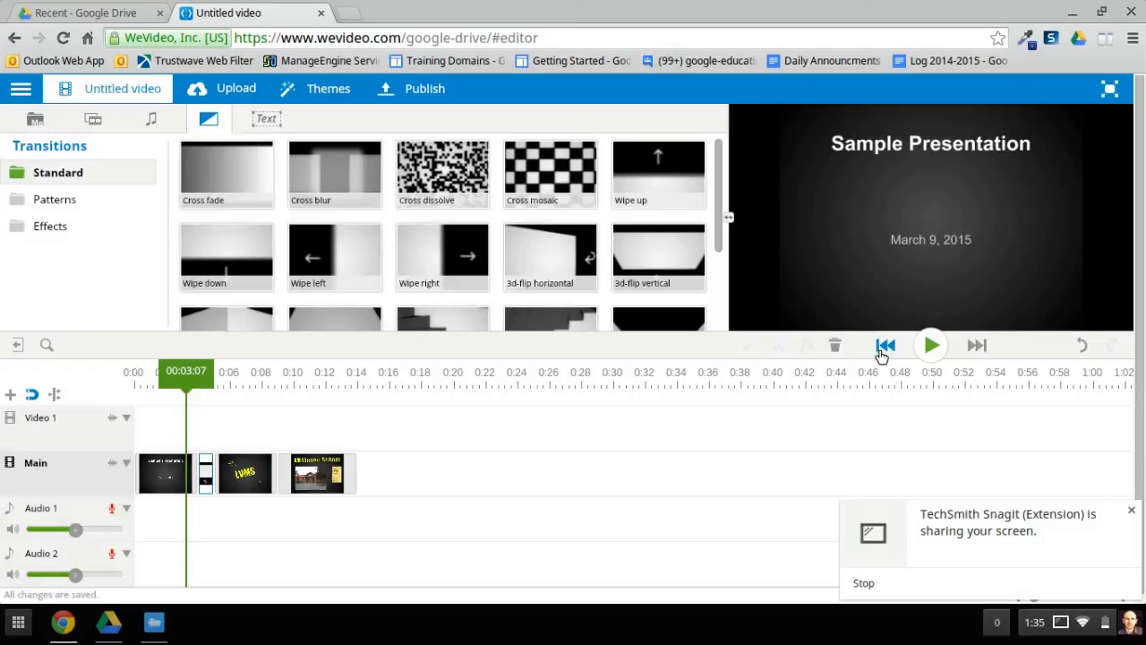
left_click(931, 346)
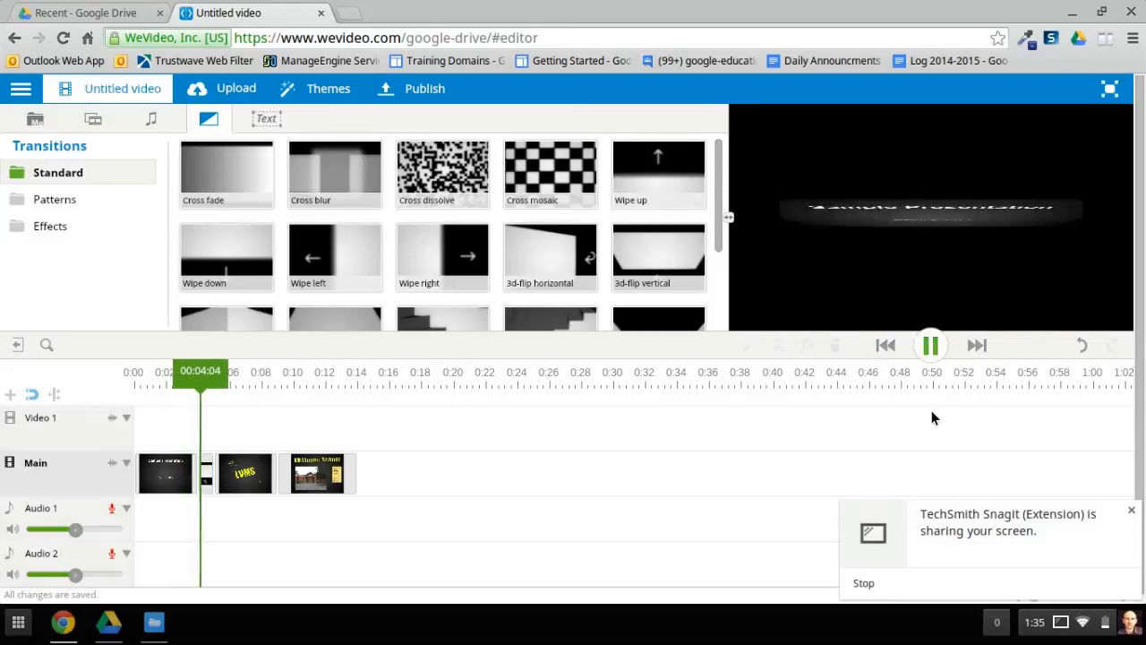